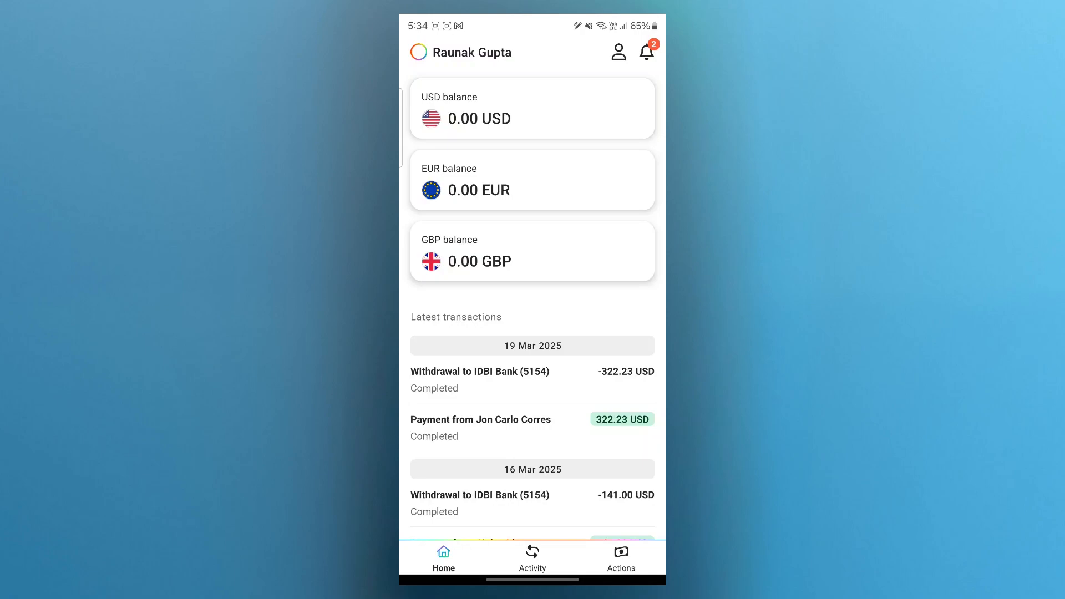
Start a new payment request from the Actions menu.
click(621, 557)
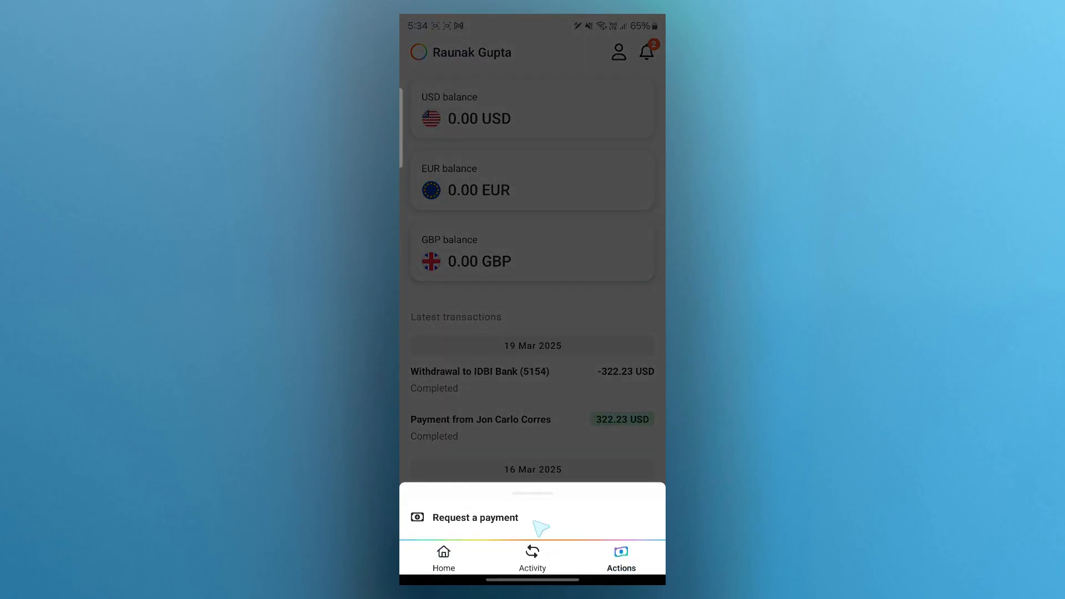
click(475, 517)
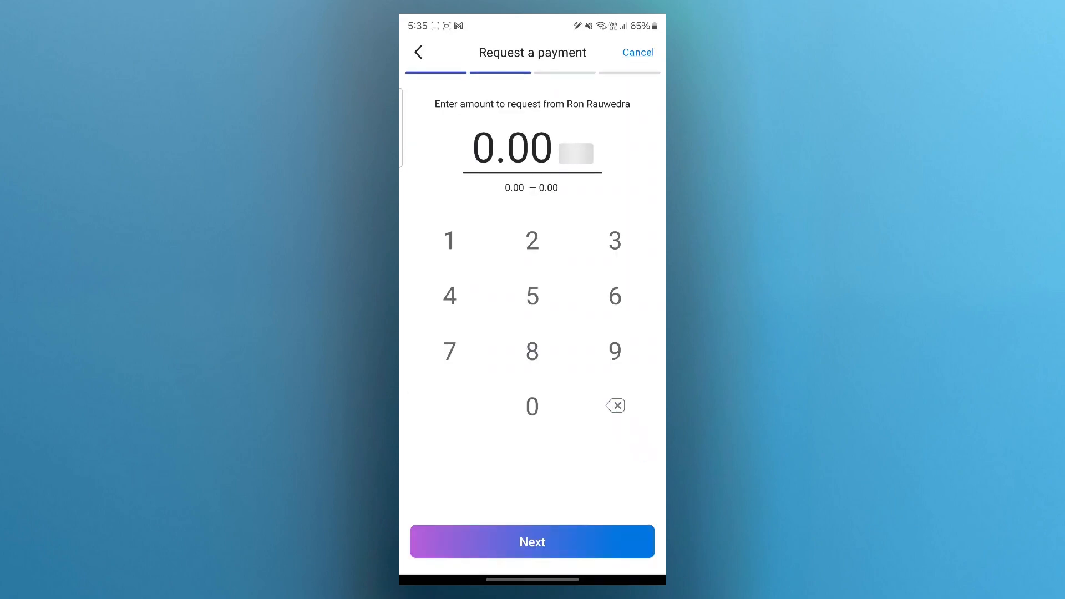
Request 500.00 USD and continue to the description step.
click(575, 152)
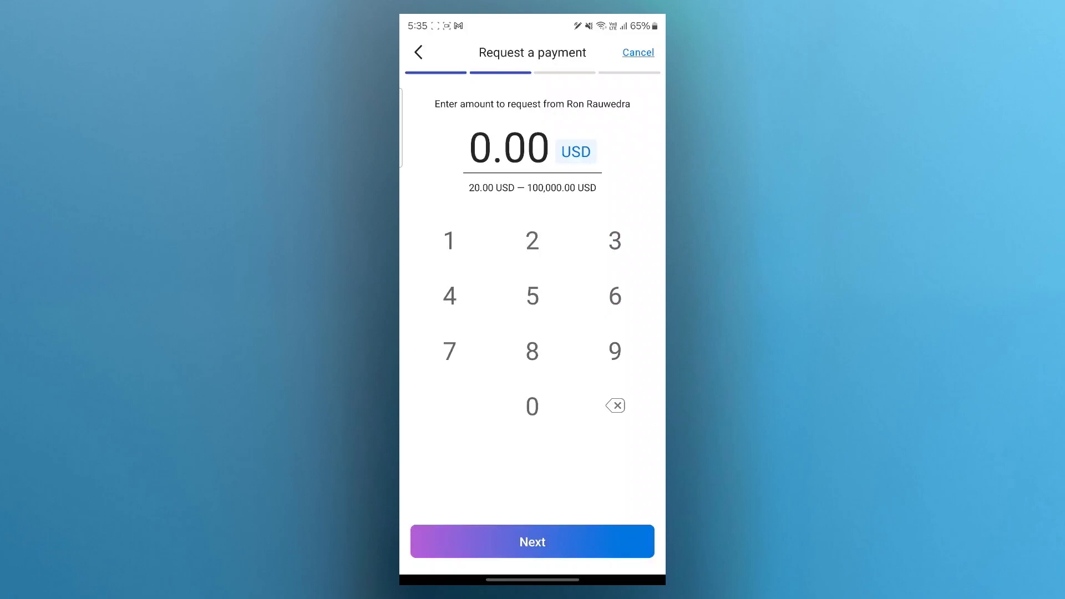
click(574, 151)
text(500)
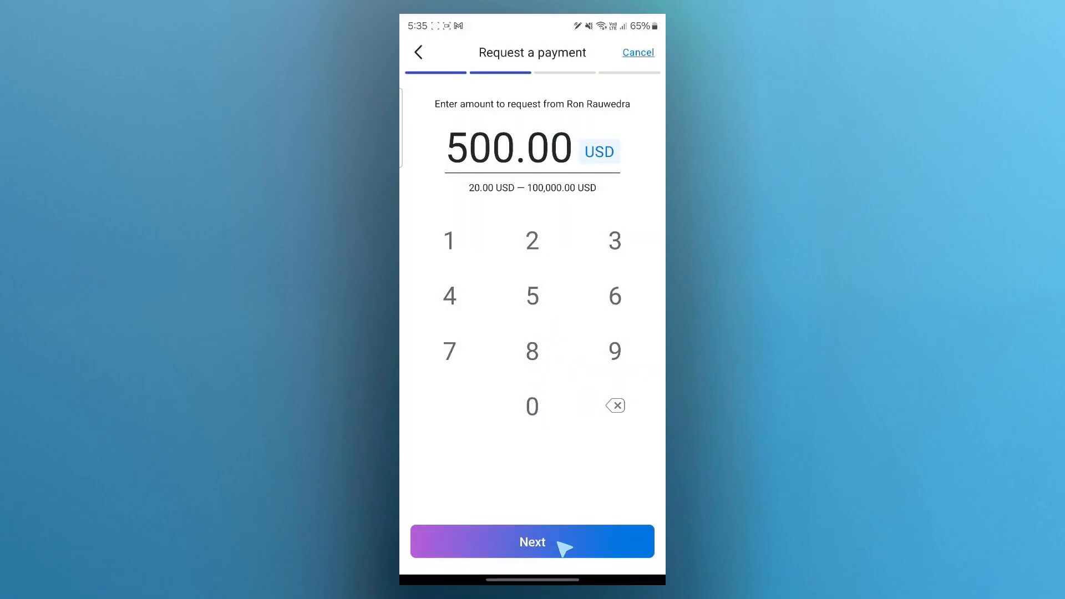
click(532, 541)
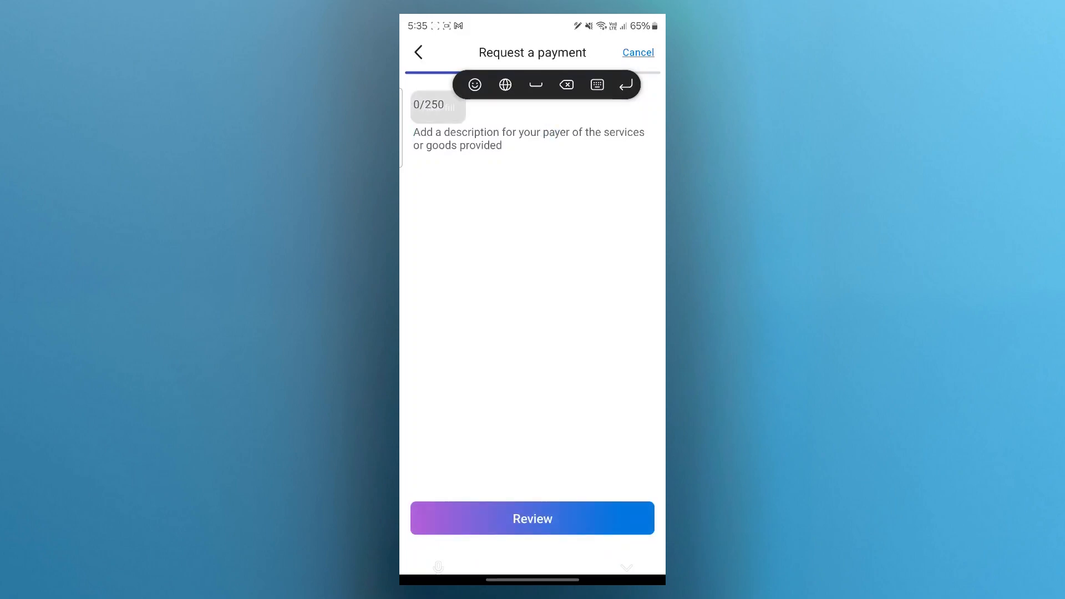
Leave the payment request at the description screen and go to the home screen.
click(533, 518)
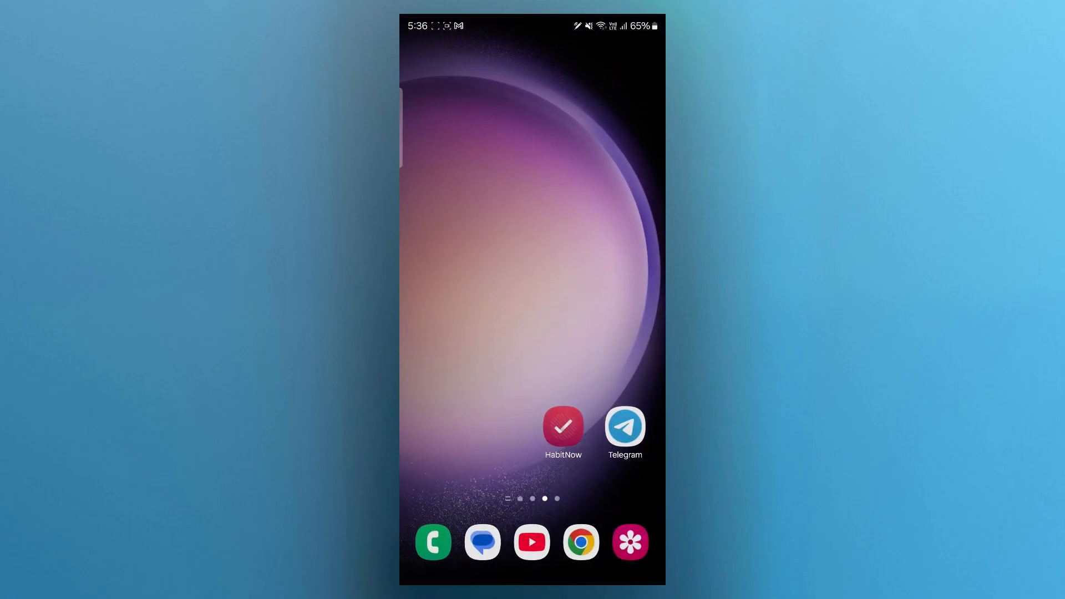
Swipe back through home pages to the main page with the weather widget.
scroll(left, 3)
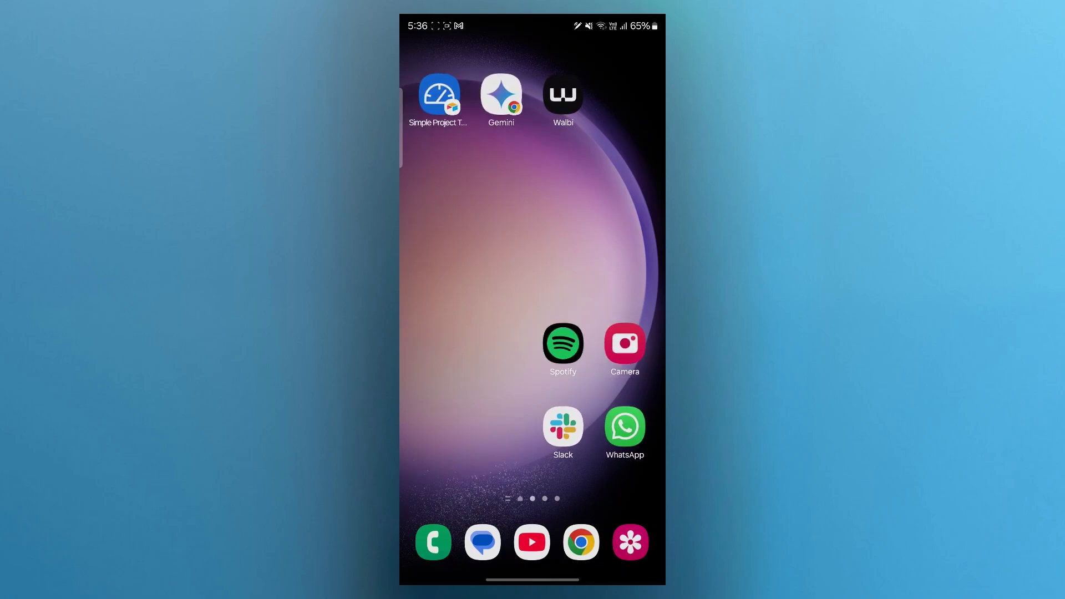
scroll(left, 3)
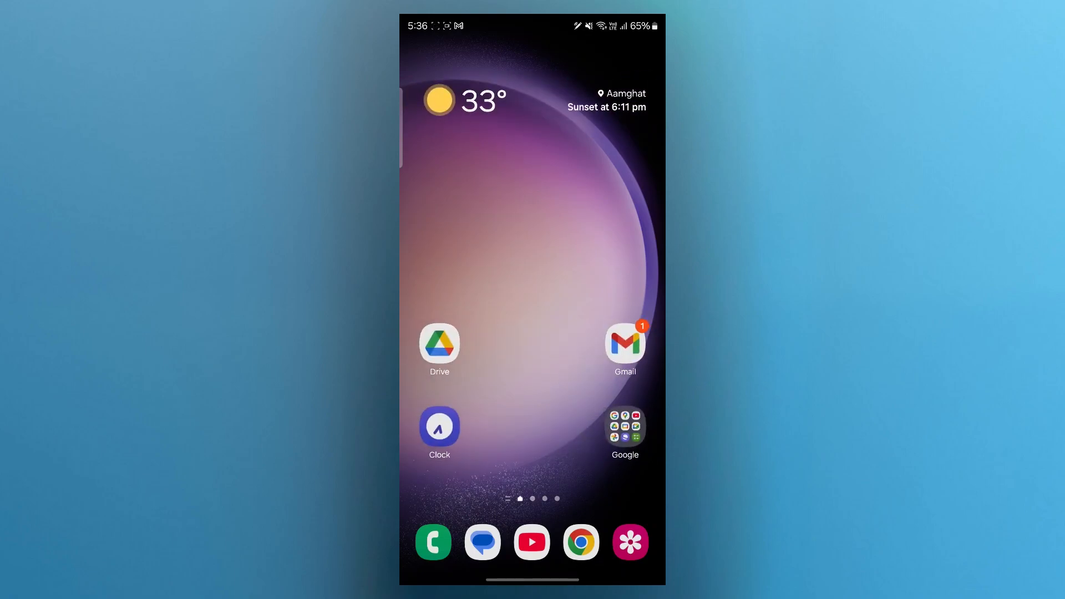